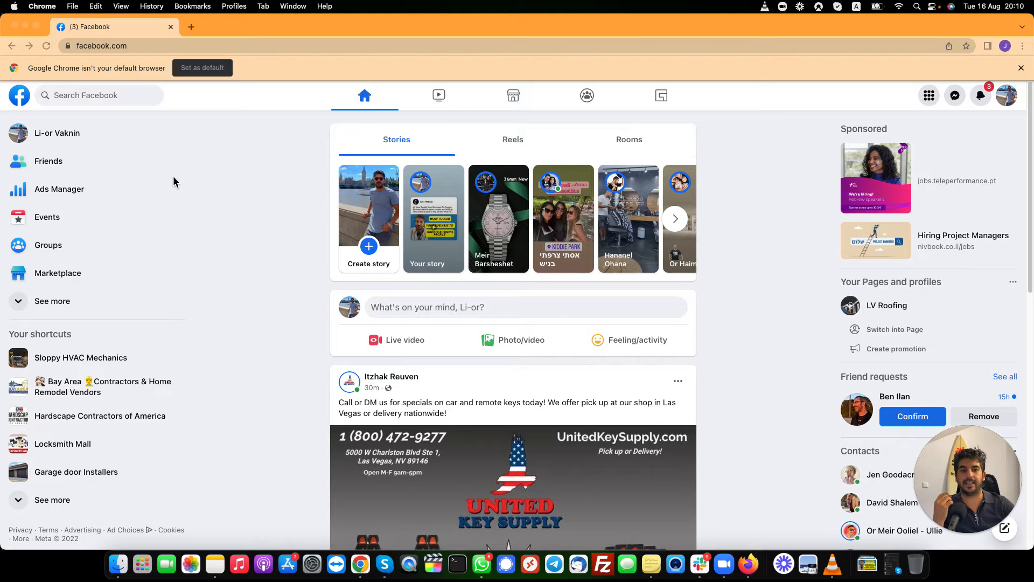
{"action": "mouse_move", "coordinate": [127, 183]}
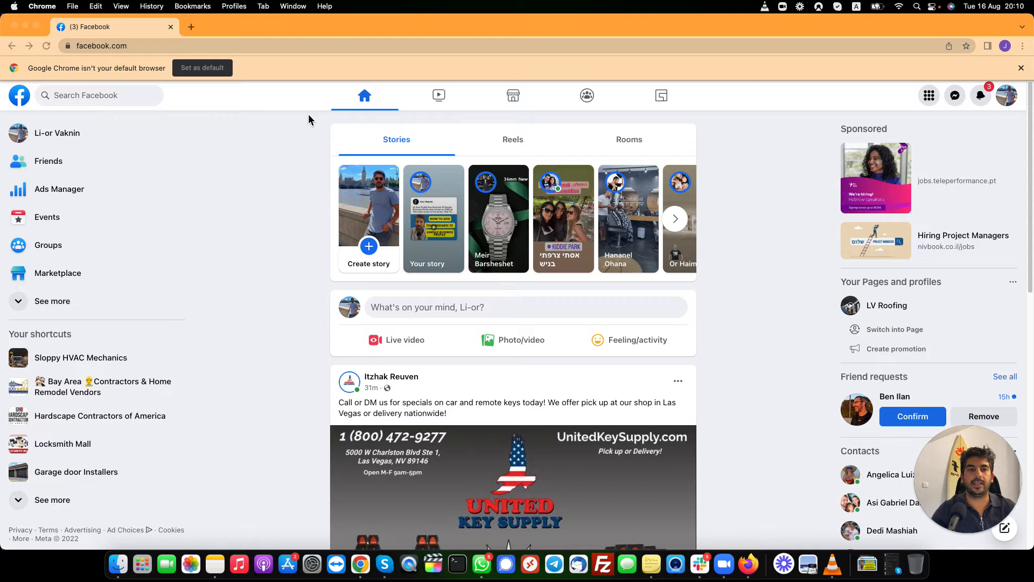
{"action": "mouse_move", "coordinate": [261, 147]}
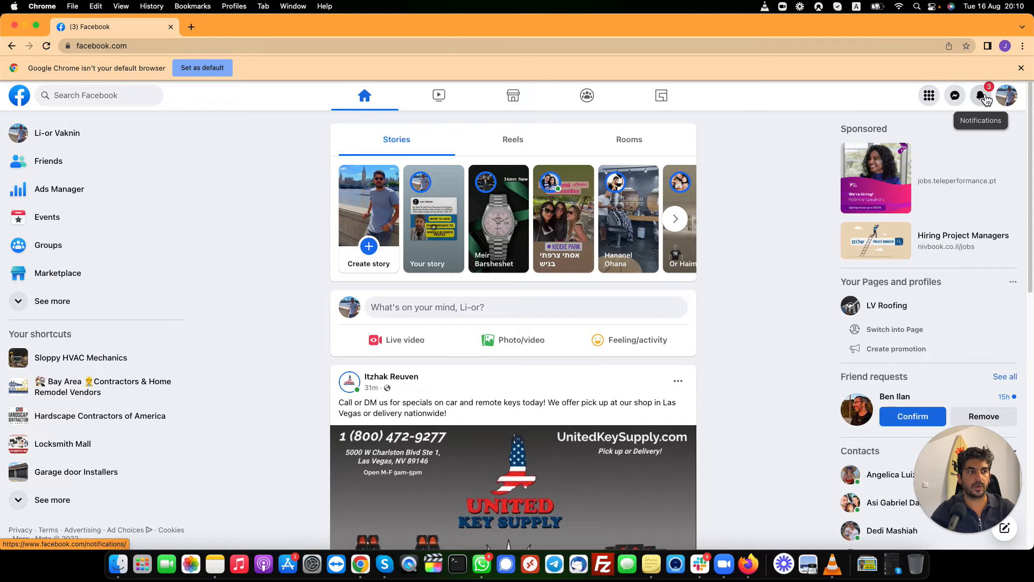
From notifications, open the 'Who Should I Interview?' post in Central Arkansas Contractor Directory and reach its tagged comment
{"action": "left_click", "coordinate": [981, 94]}
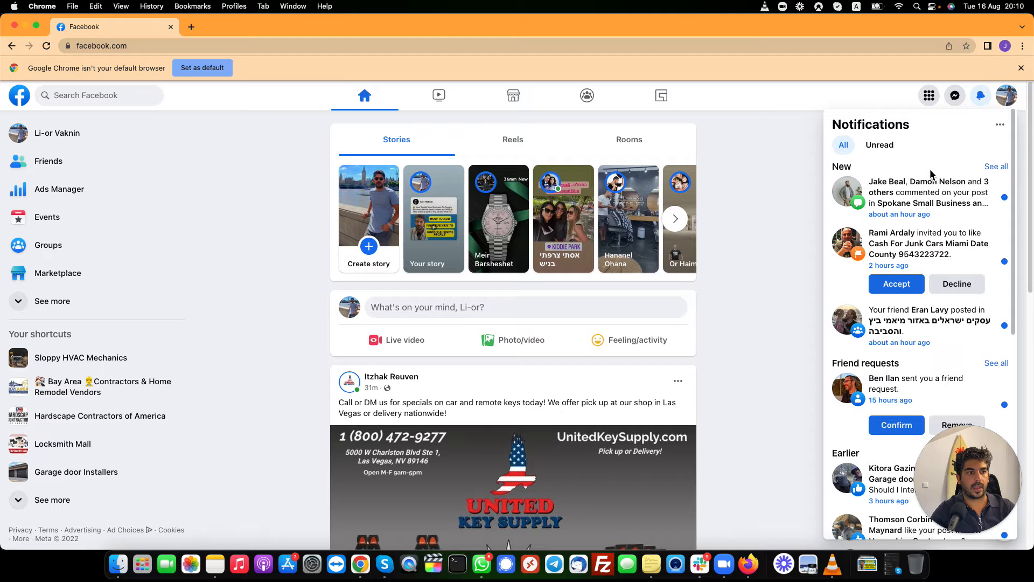
{"action": "scroll", "scroll_direction": "down", "scroll_amount": 3}
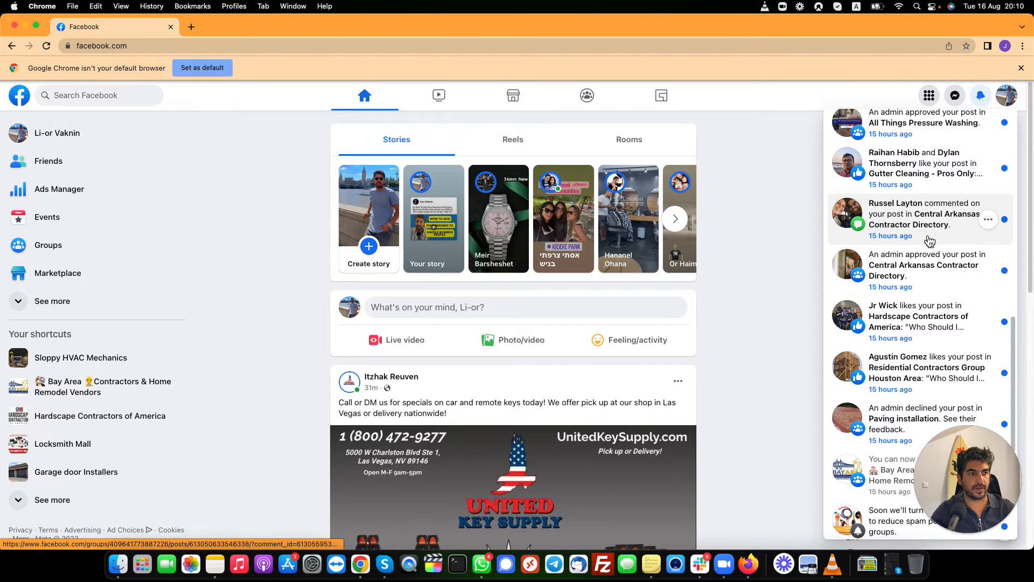
{"action": "left_click", "coordinate": [924, 218]}
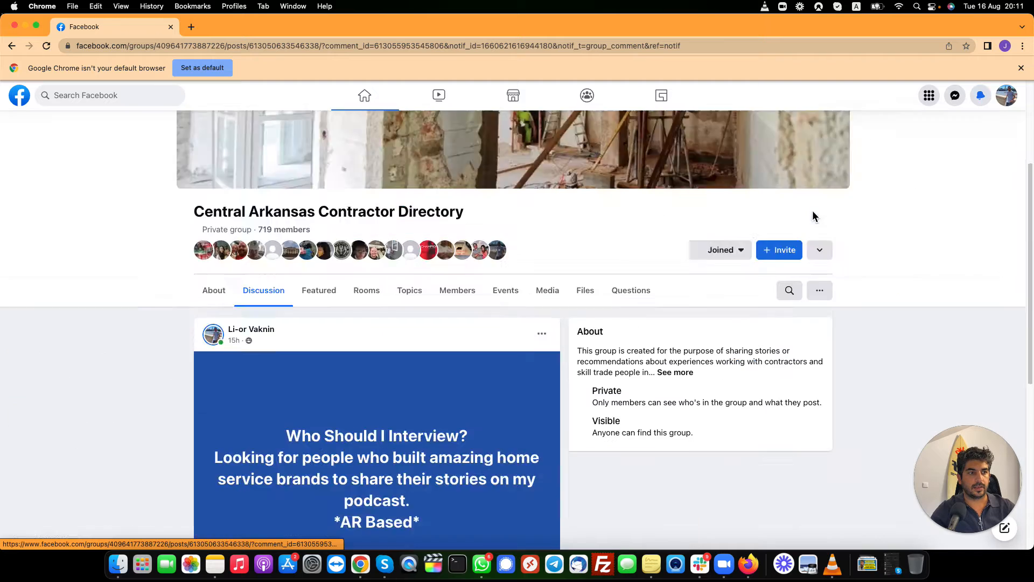
{"action": "scroll", "scroll_direction": "down", "scroll_amount": 3}
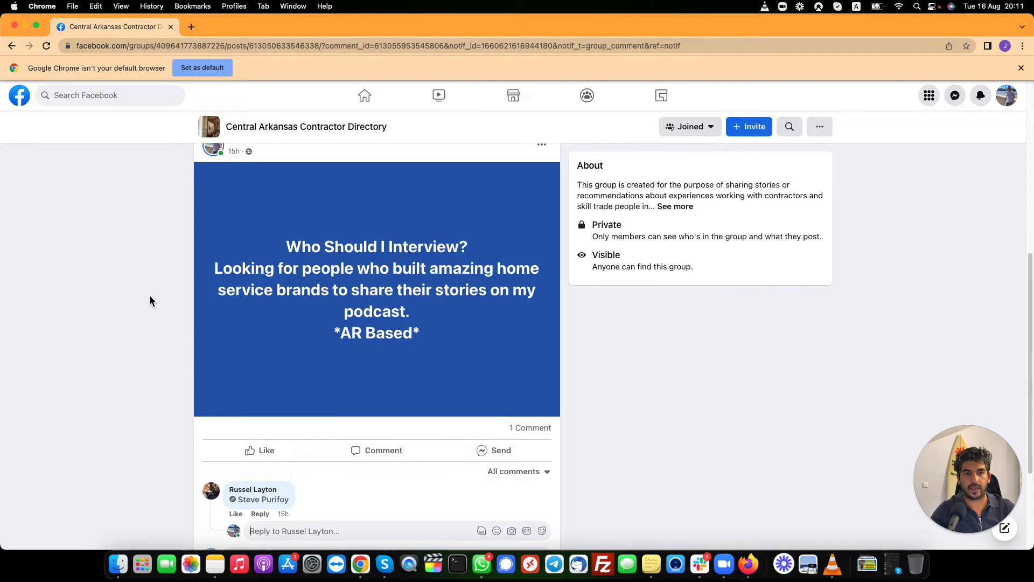
{"action": "scroll", "scroll_direction": "down", "scroll_amount": 3}
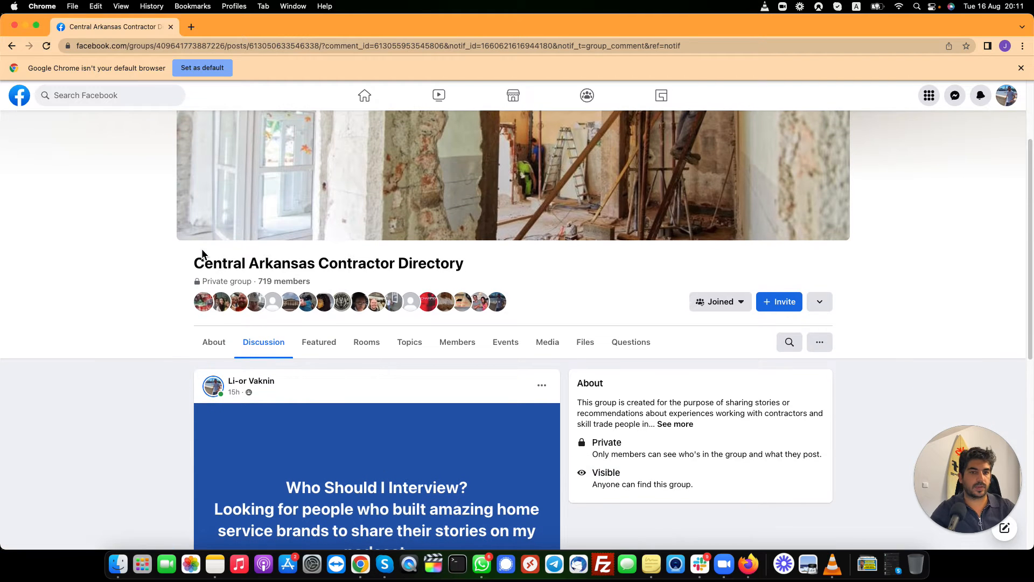
{"action": "scroll", "scroll_direction": "down", "scroll_amount": 3}
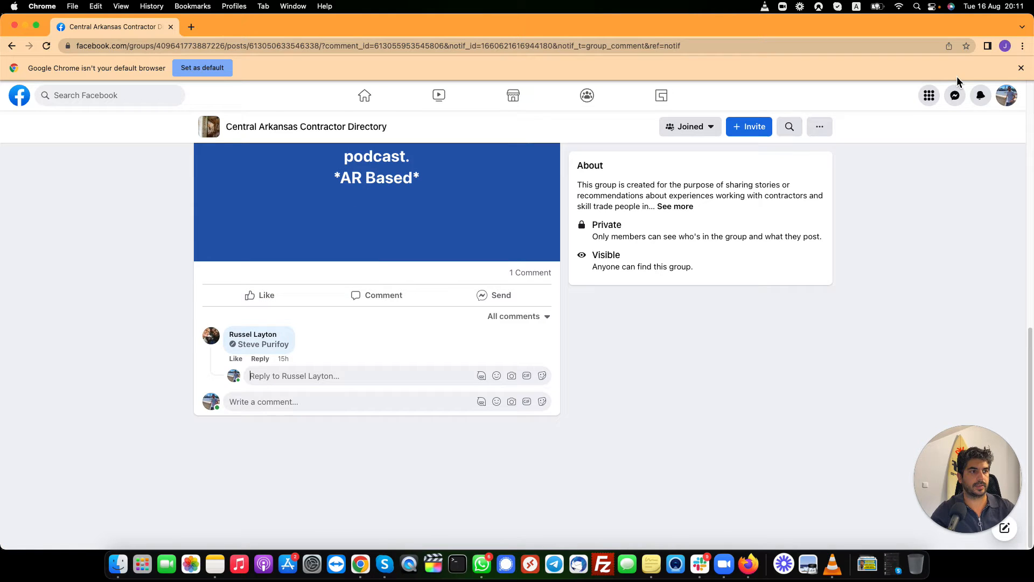
From notifications, open the podcast post in Gutter Cleaning - Pros Only and view its reply comment
{"action": "left_click", "coordinate": [981, 94]}
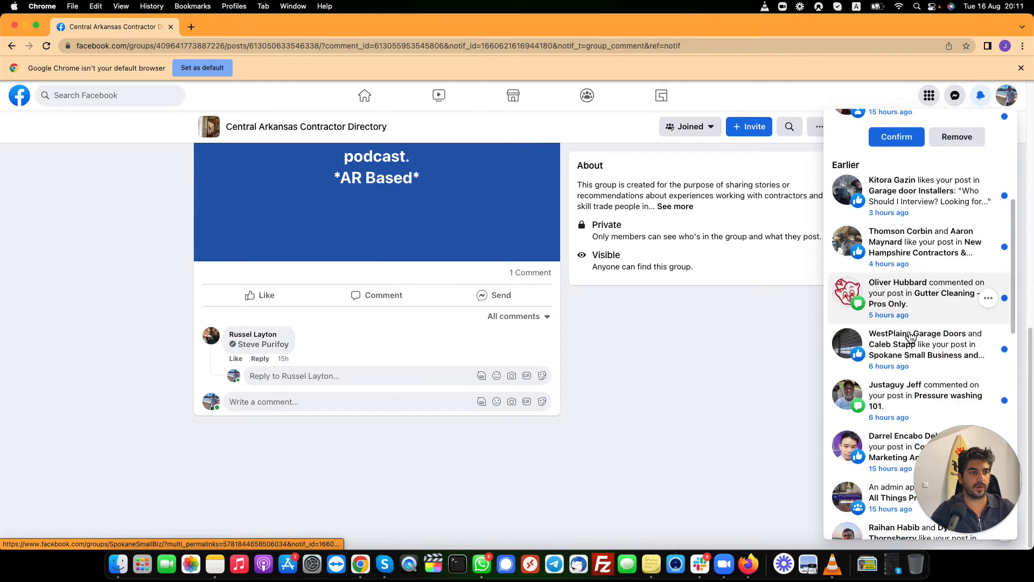
{"action": "left_click", "coordinate": [924, 293]}
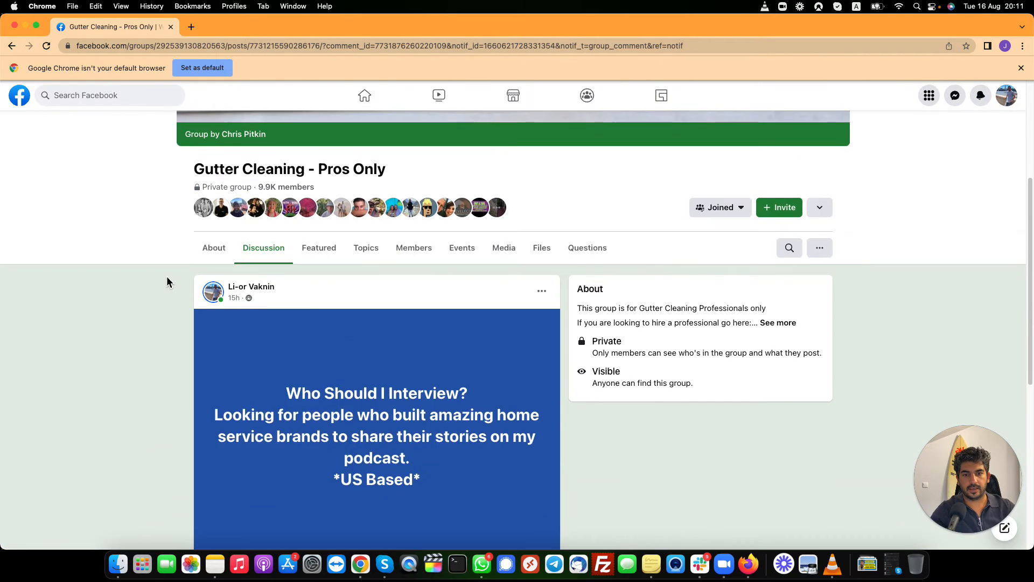
{"action": "scroll", "scroll_direction": "down", "scroll_amount": 3}
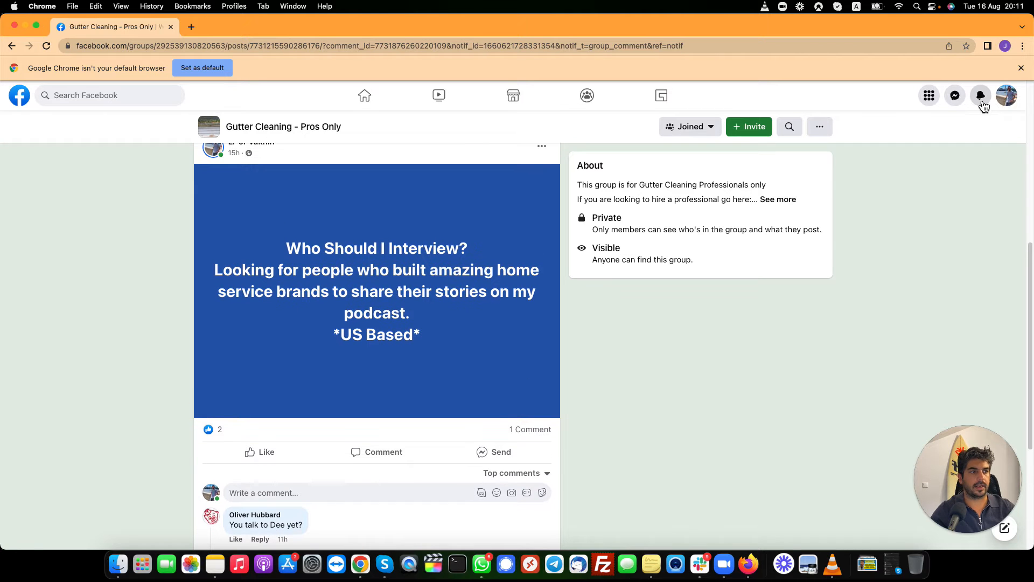
{"action": "left_click", "coordinate": [981, 94]}
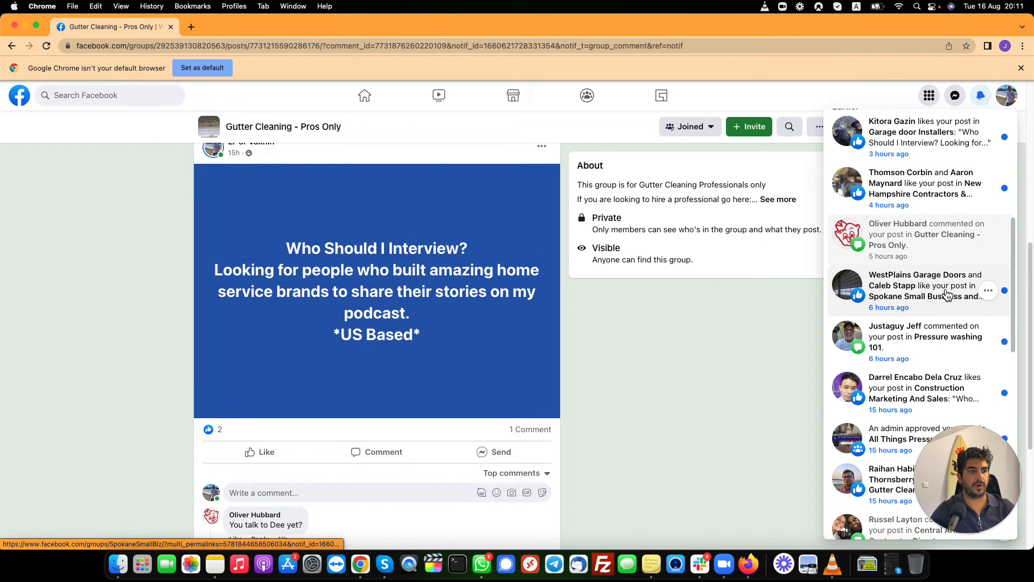
{"action": "scroll", "scroll_direction": "down", "scroll_amount": 3}
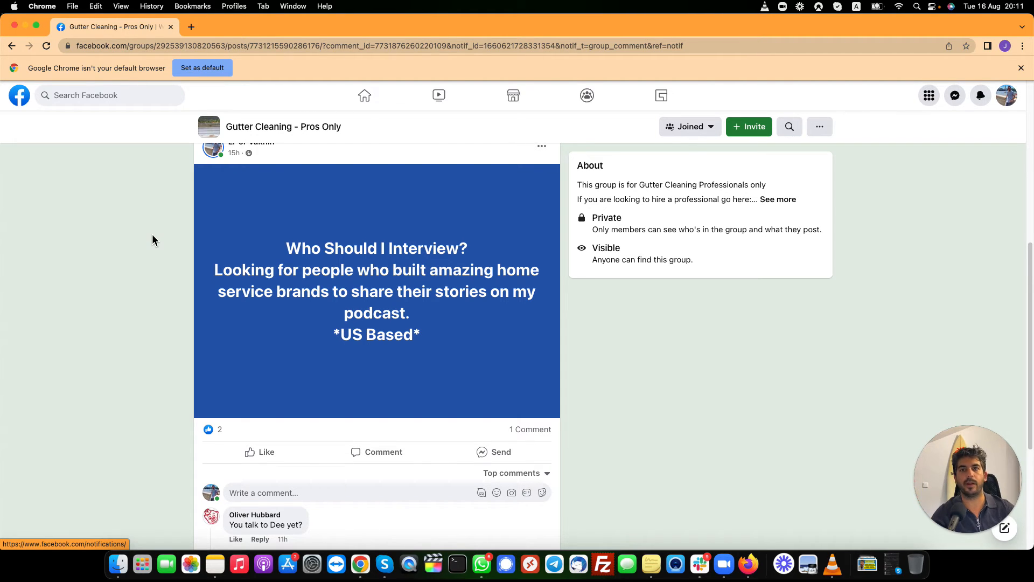
{"action": "mouse_move", "coordinate": [271, 183]}
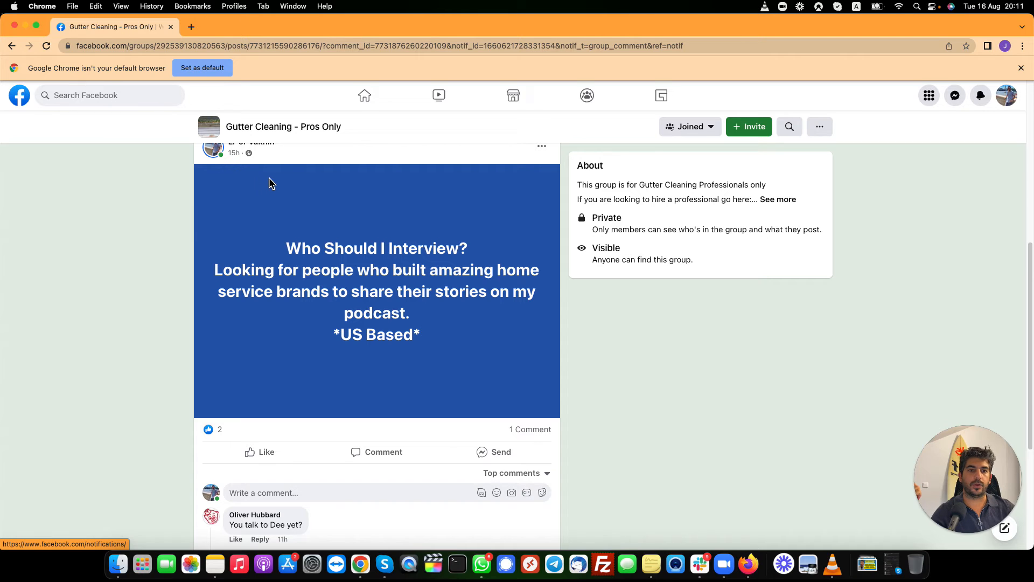
{"action": "mouse_move", "coordinate": [277, 197]}
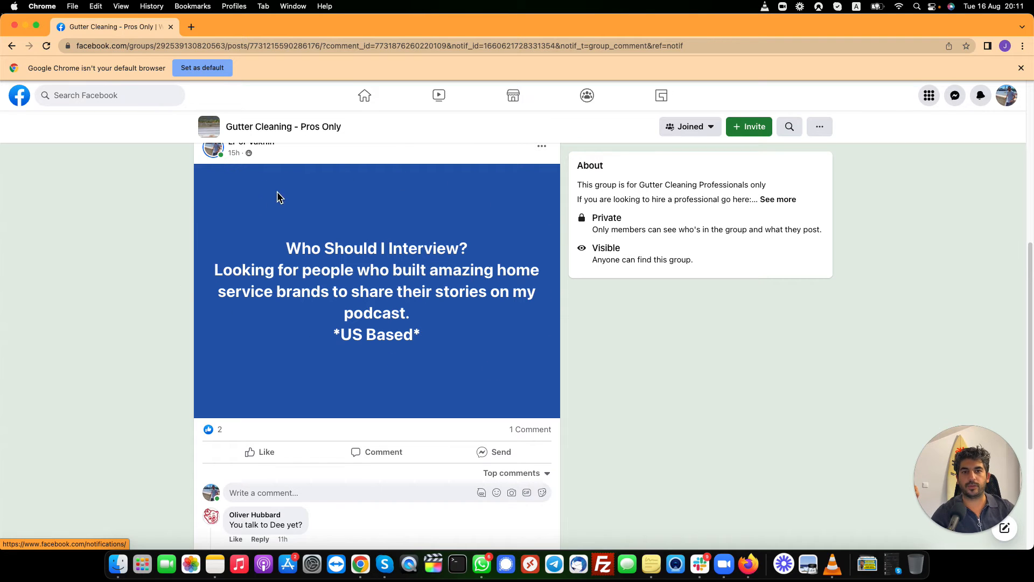
{"action": "mouse_move", "coordinate": [395, 184]}
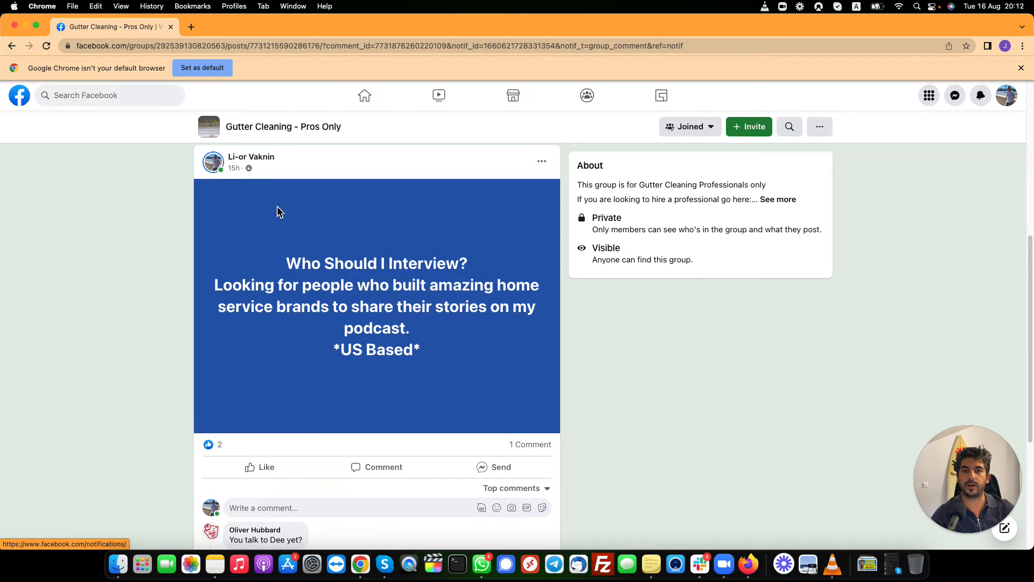
{"action": "mouse_move", "coordinate": [435, 265]}
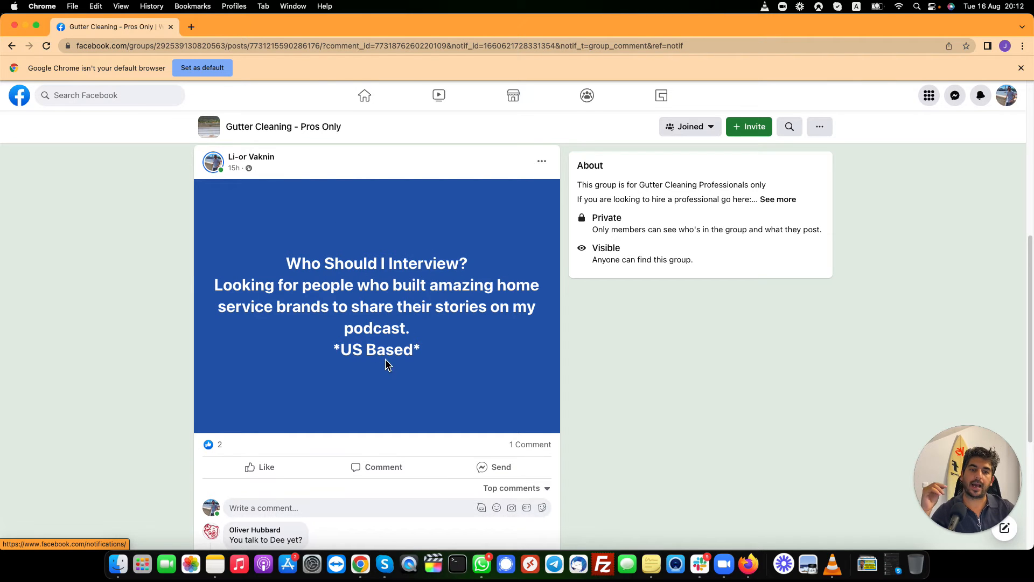
{"action": "mouse_move", "coordinate": [451, 324]}
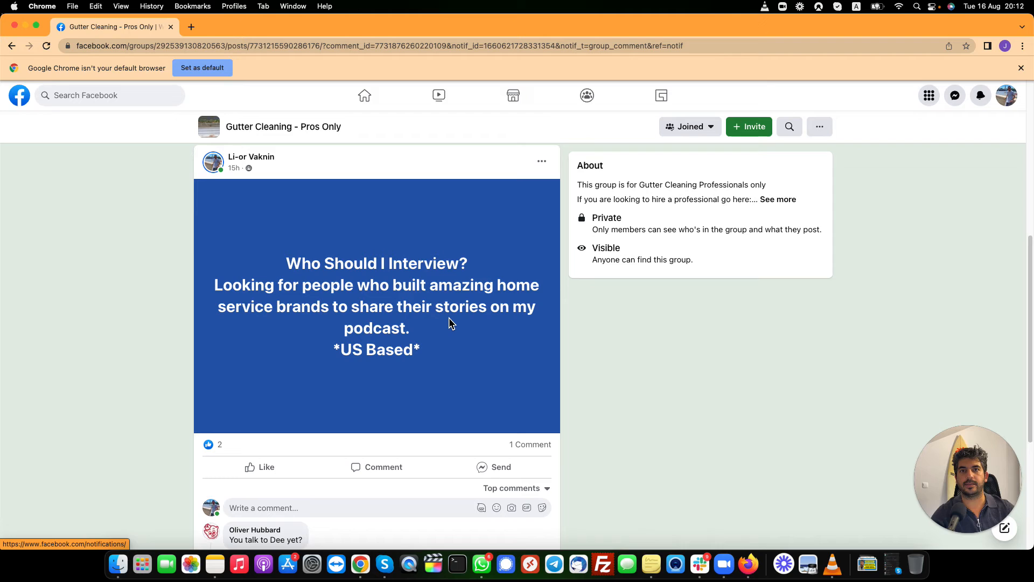
{"action": "mouse_move", "coordinate": [416, 301]}
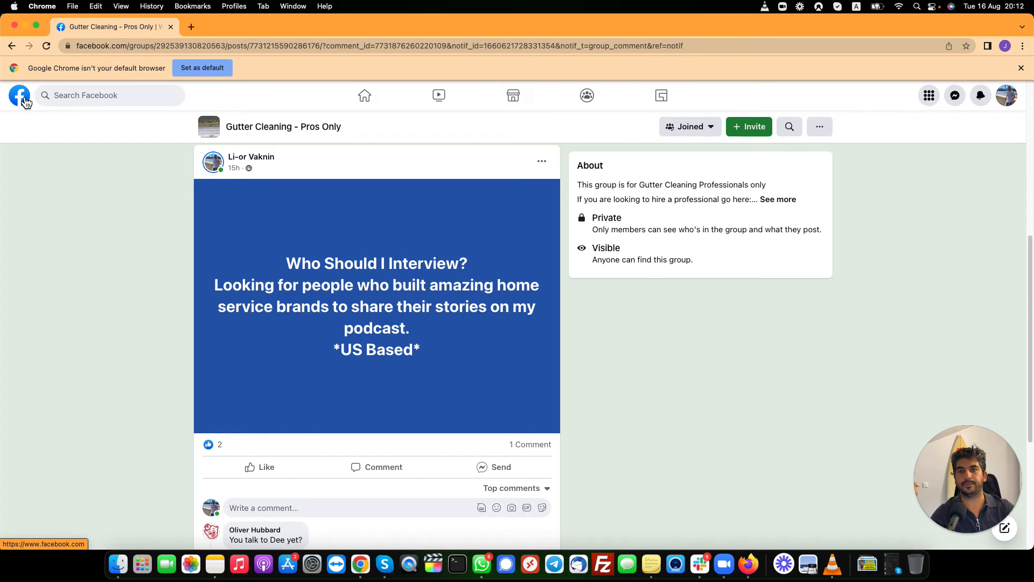
Visit Li-or Vaknin's own profile, check the intro website's booking page, and come back to the profile
{"action": "left_click", "coordinate": [19, 95]}
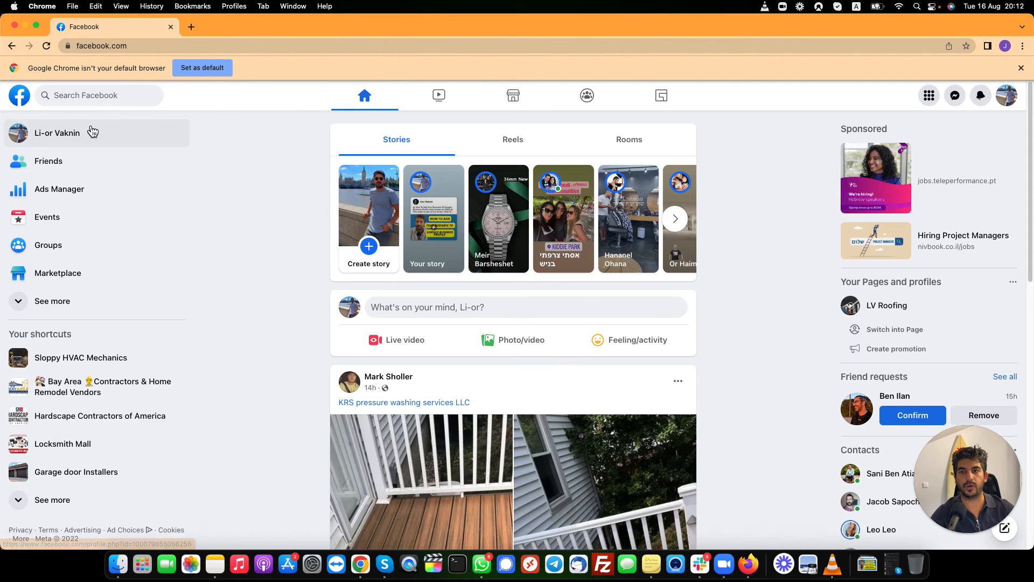
{"action": "left_click", "coordinate": [57, 132]}
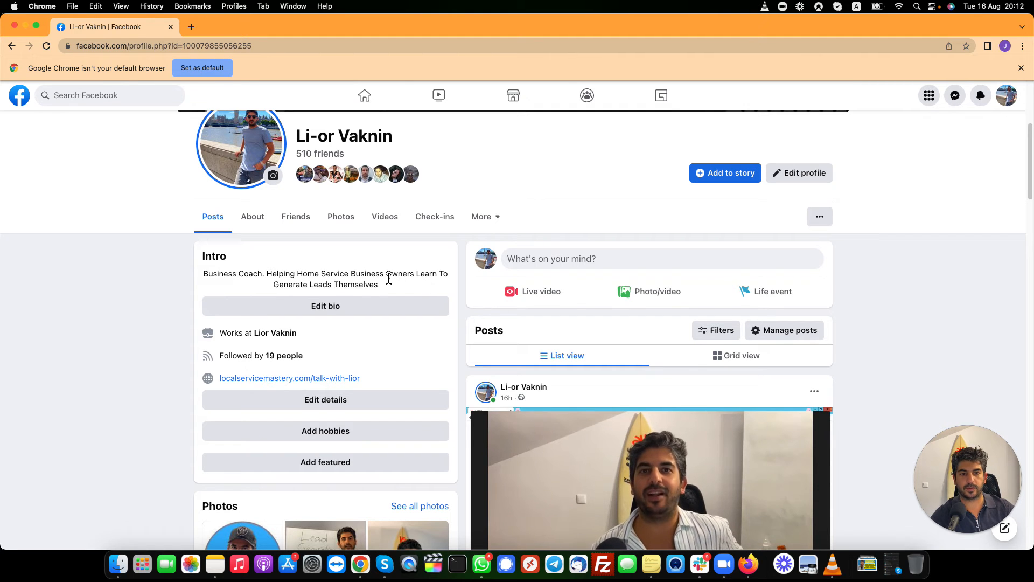
{"action": "mouse_move", "coordinate": [309, 354]}
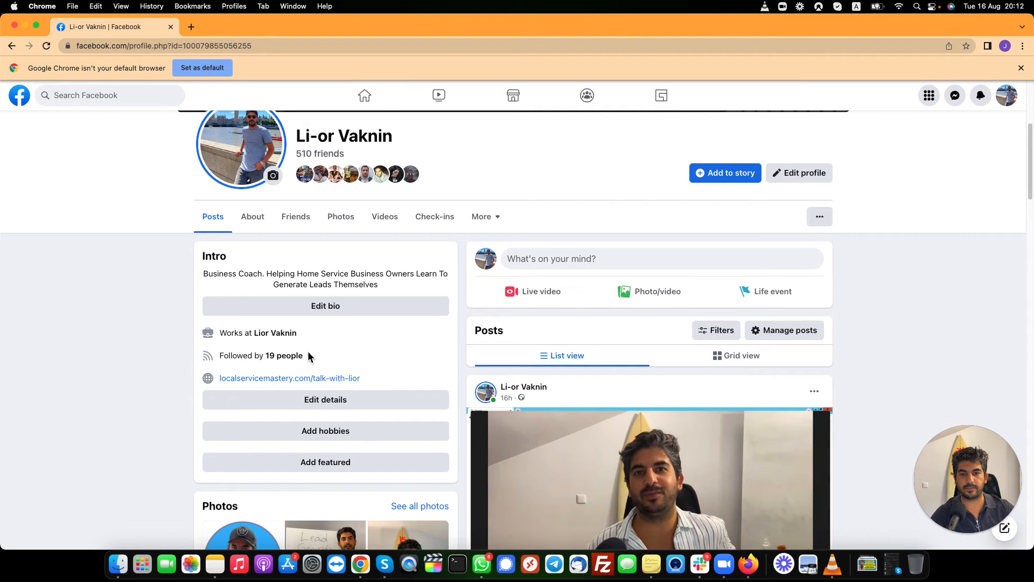
{"action": "left_click", "coordinate": [290, 378]}
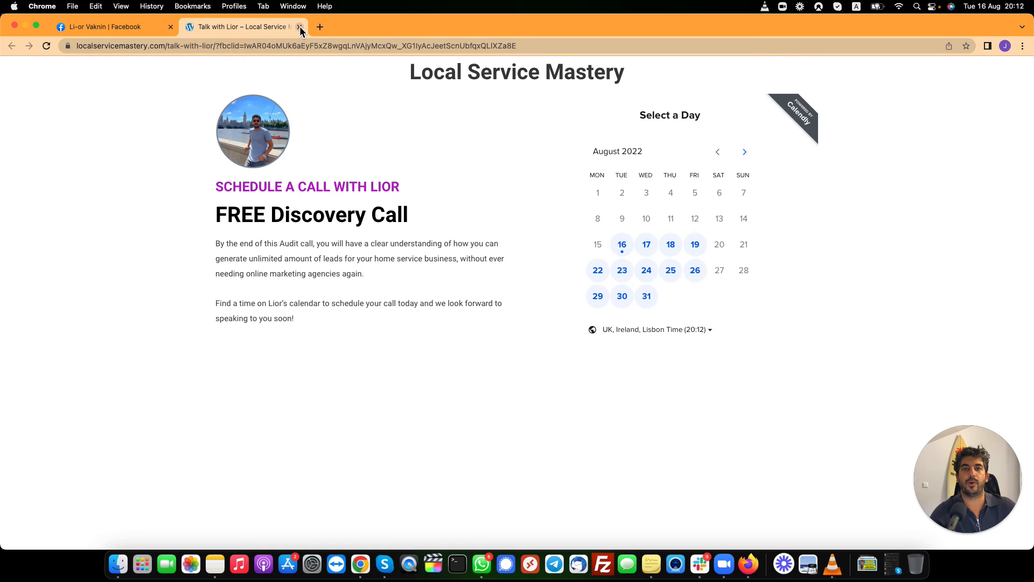
{"action": "left_click", "coordinate": [106, 26]}
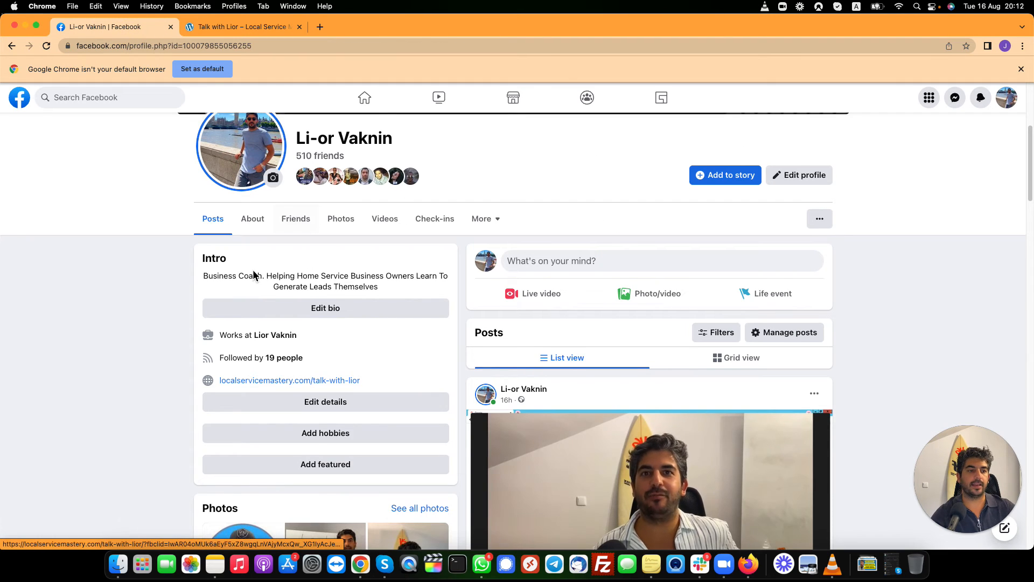
{"action": "scroll", "scroll_direction": "up", "scroll_amount": 3}
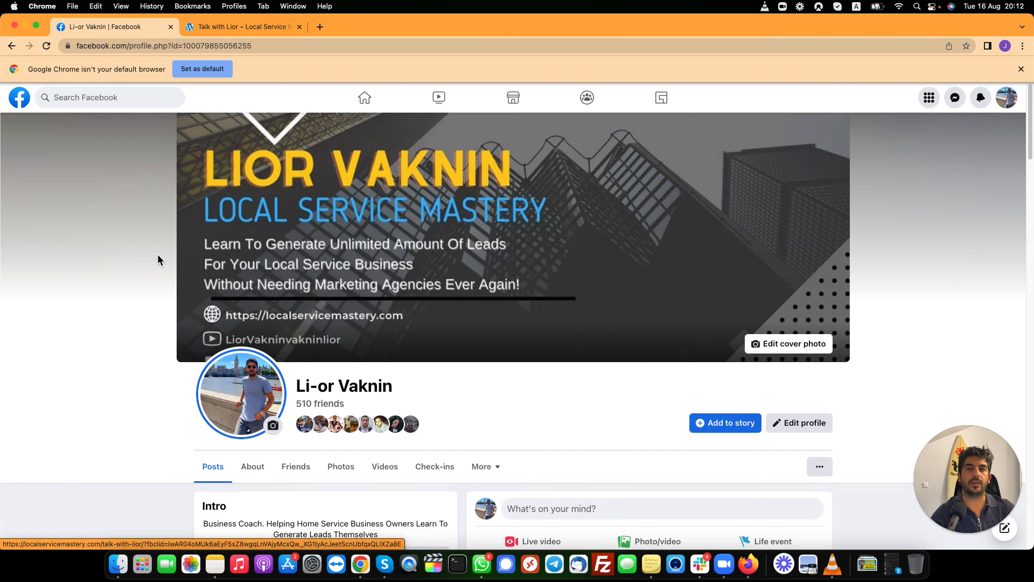
{"action": "mouse_move", "coordinate": [157, 256]}
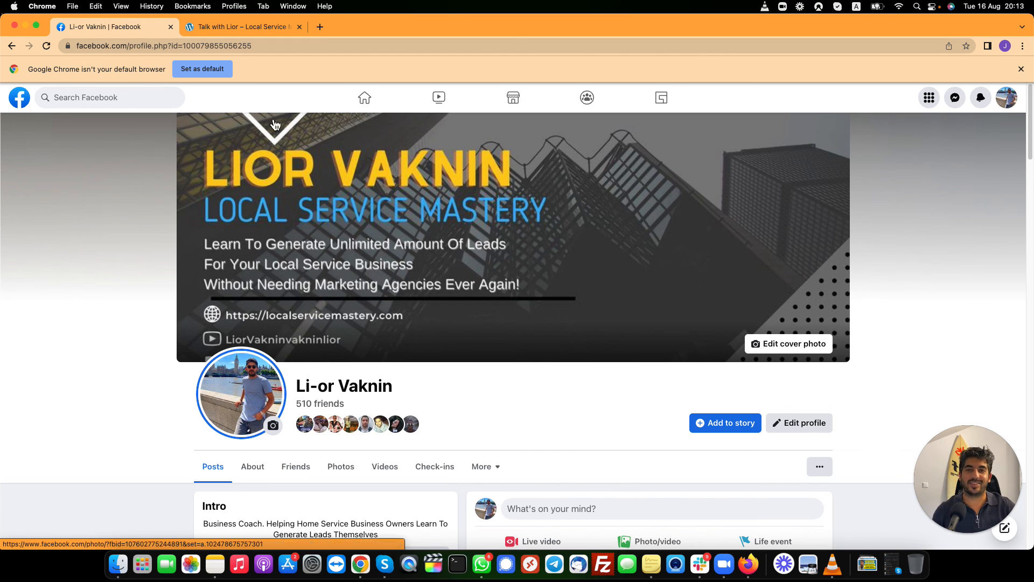
{"action": "mouse_move", "coordinate": [236, 198]}
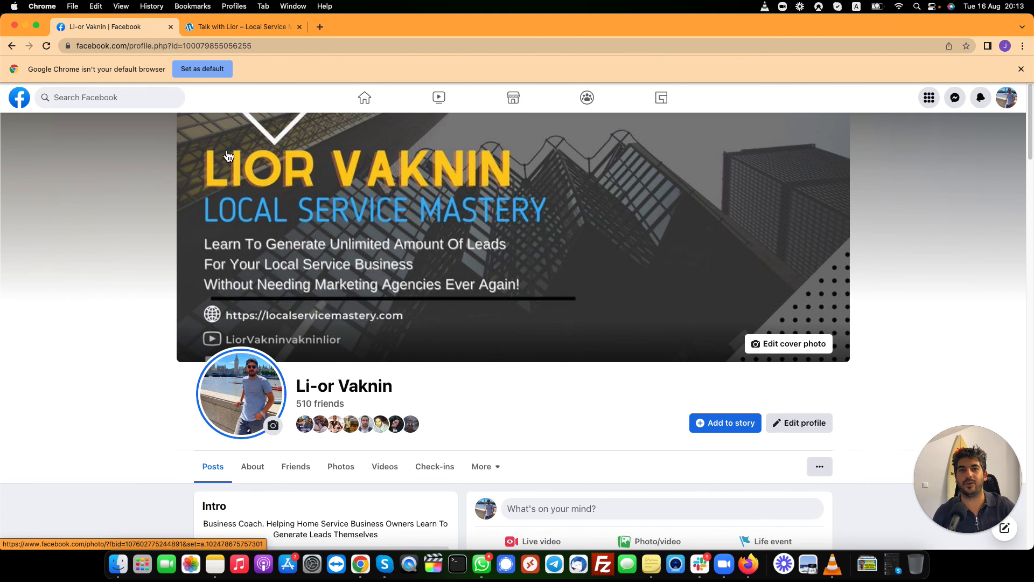
{"action": "mouse_move", "coordinate": [170, 182]}
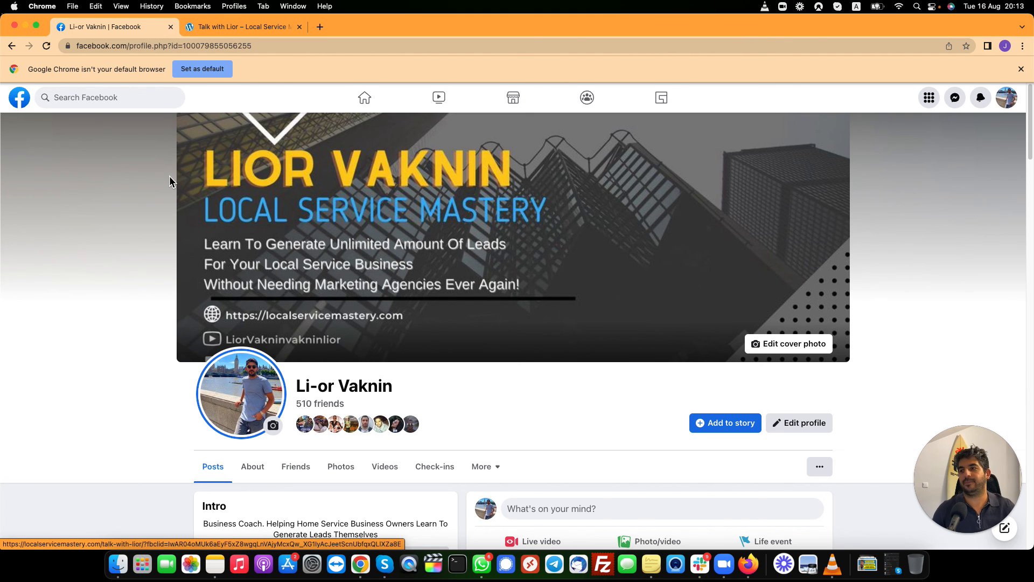